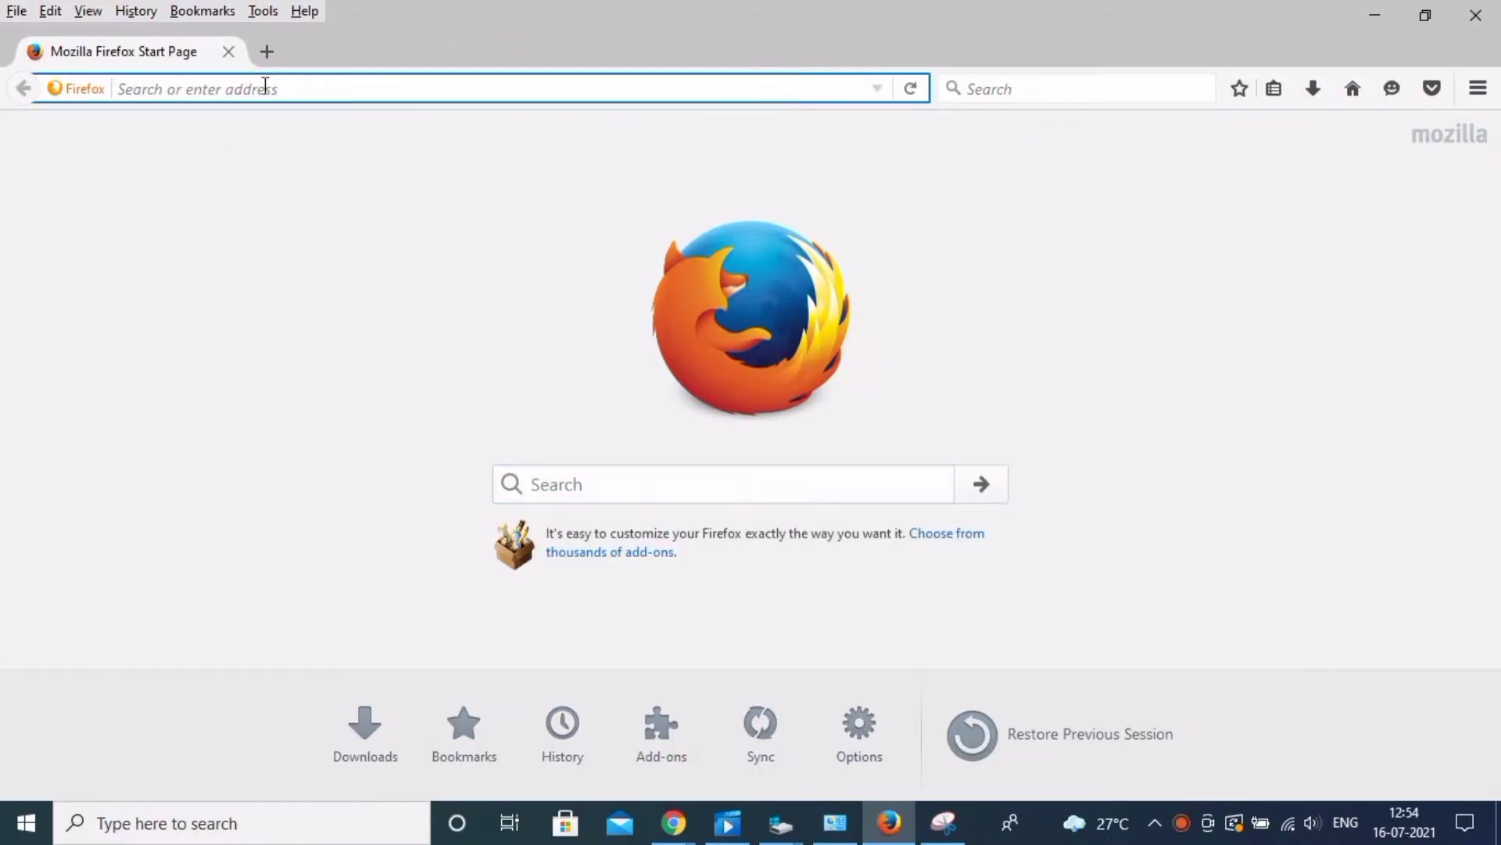
# Search the web for 'unified portal' and open the EPFO Unified Portal result
pyautogui.write('unified prot')
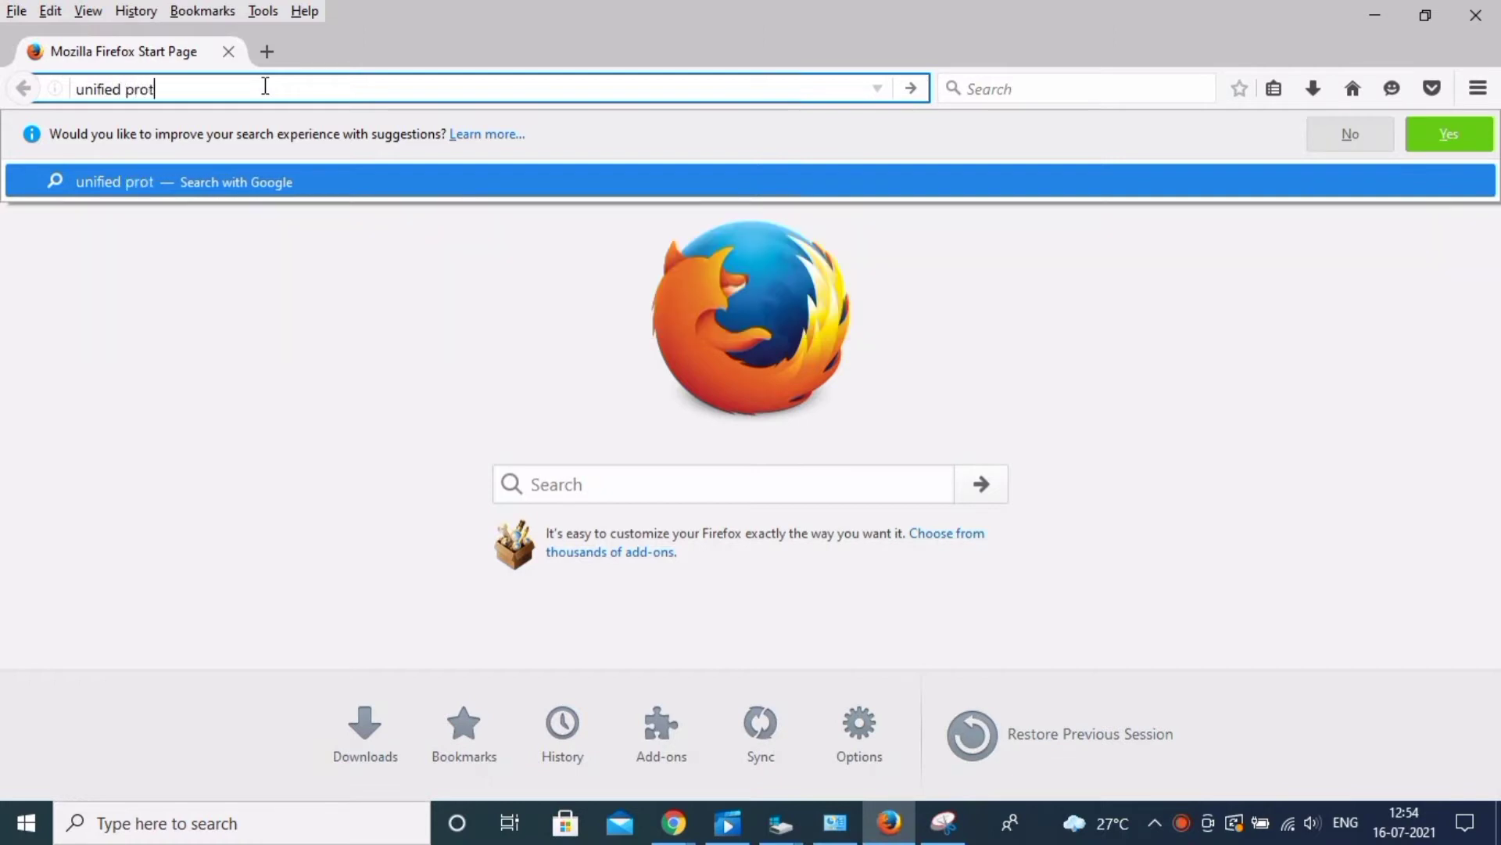
pyautogui.write('al')
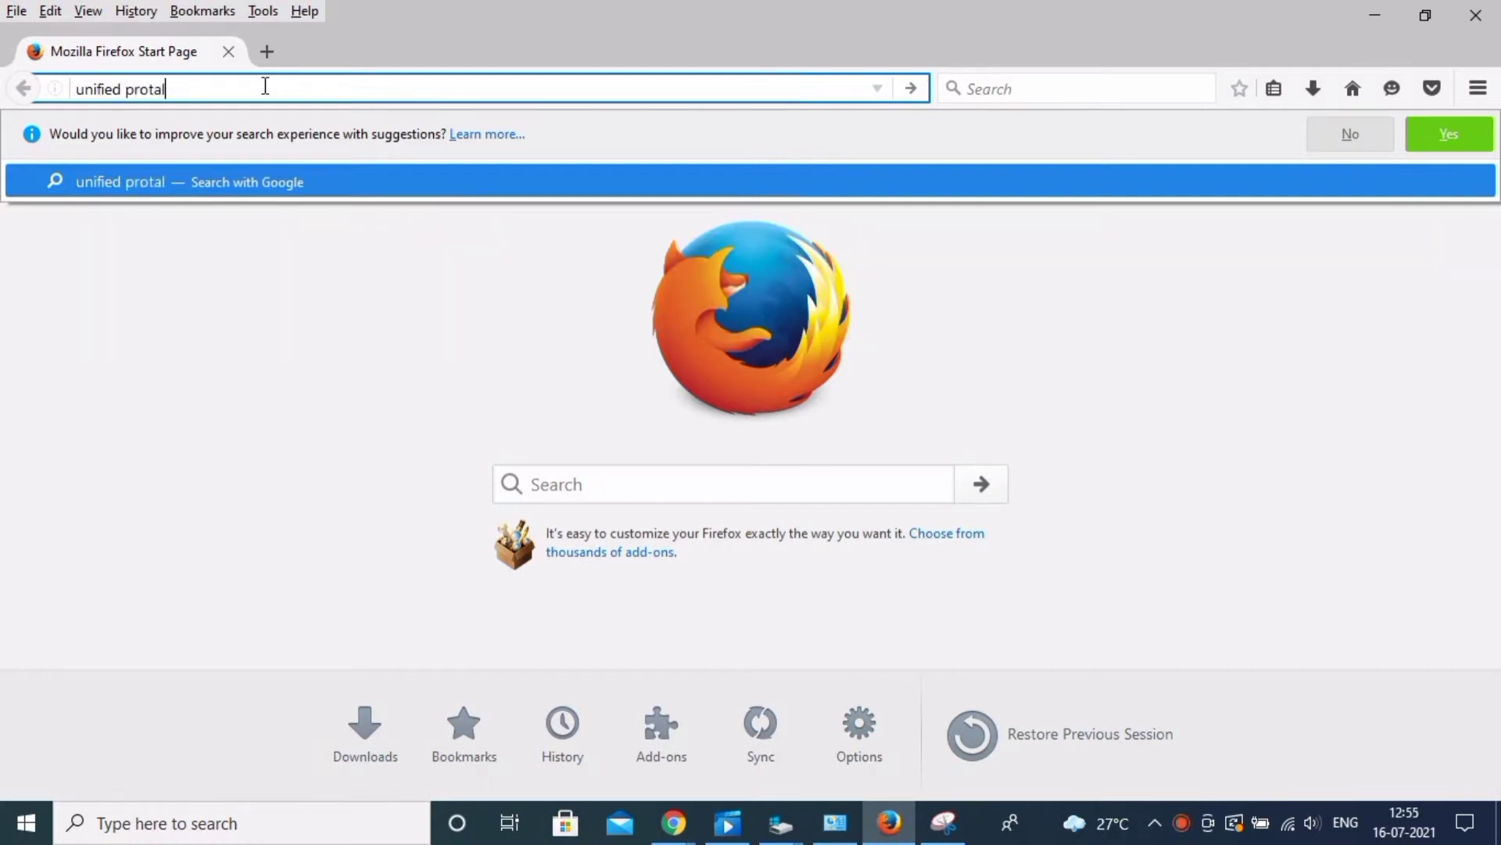
pyautogui.moveTo(268, 17)
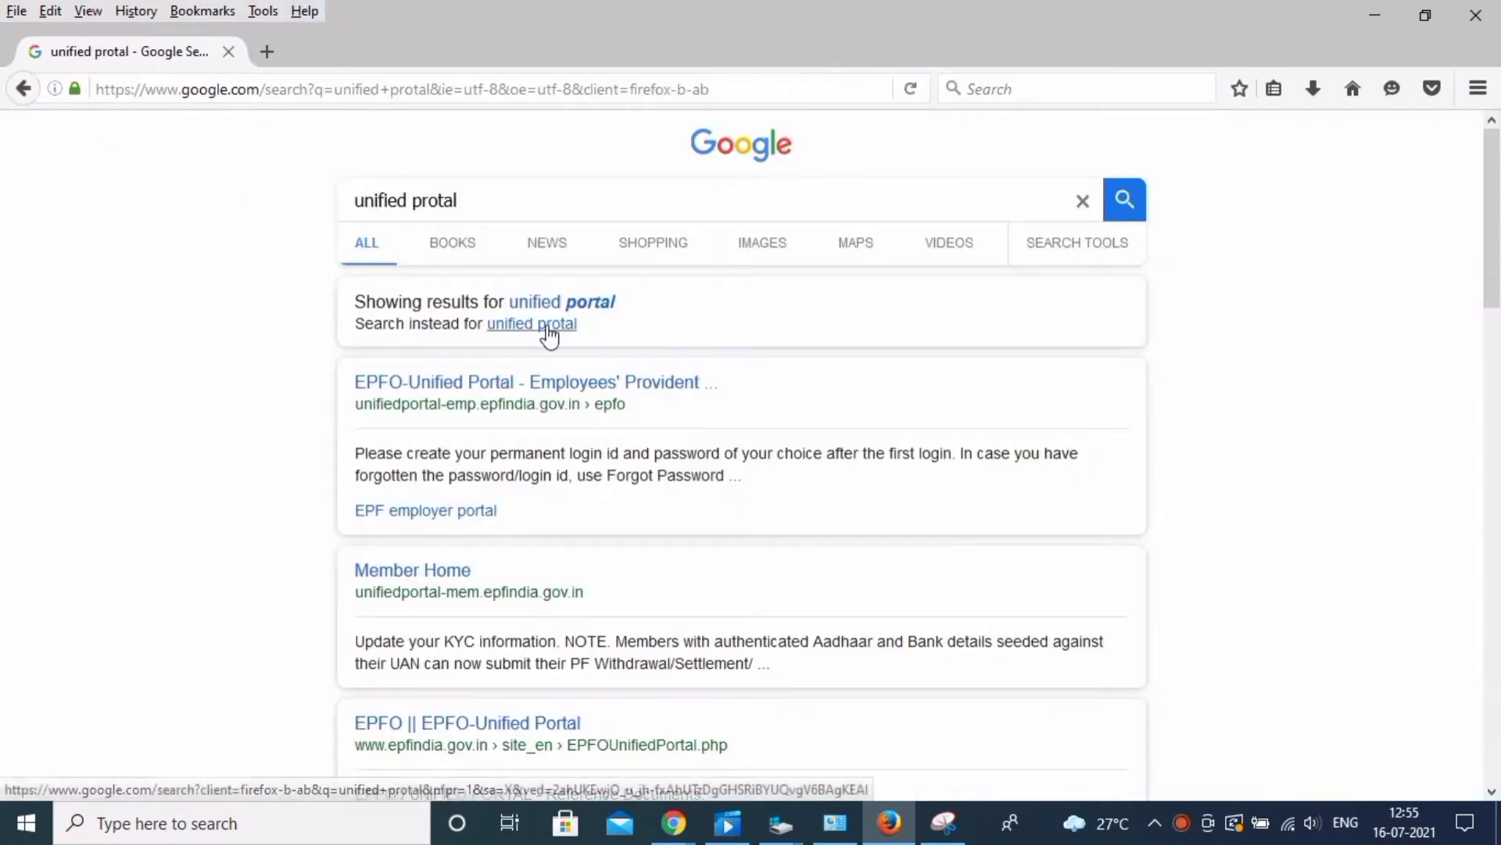
pyautogui.click(535, 381)
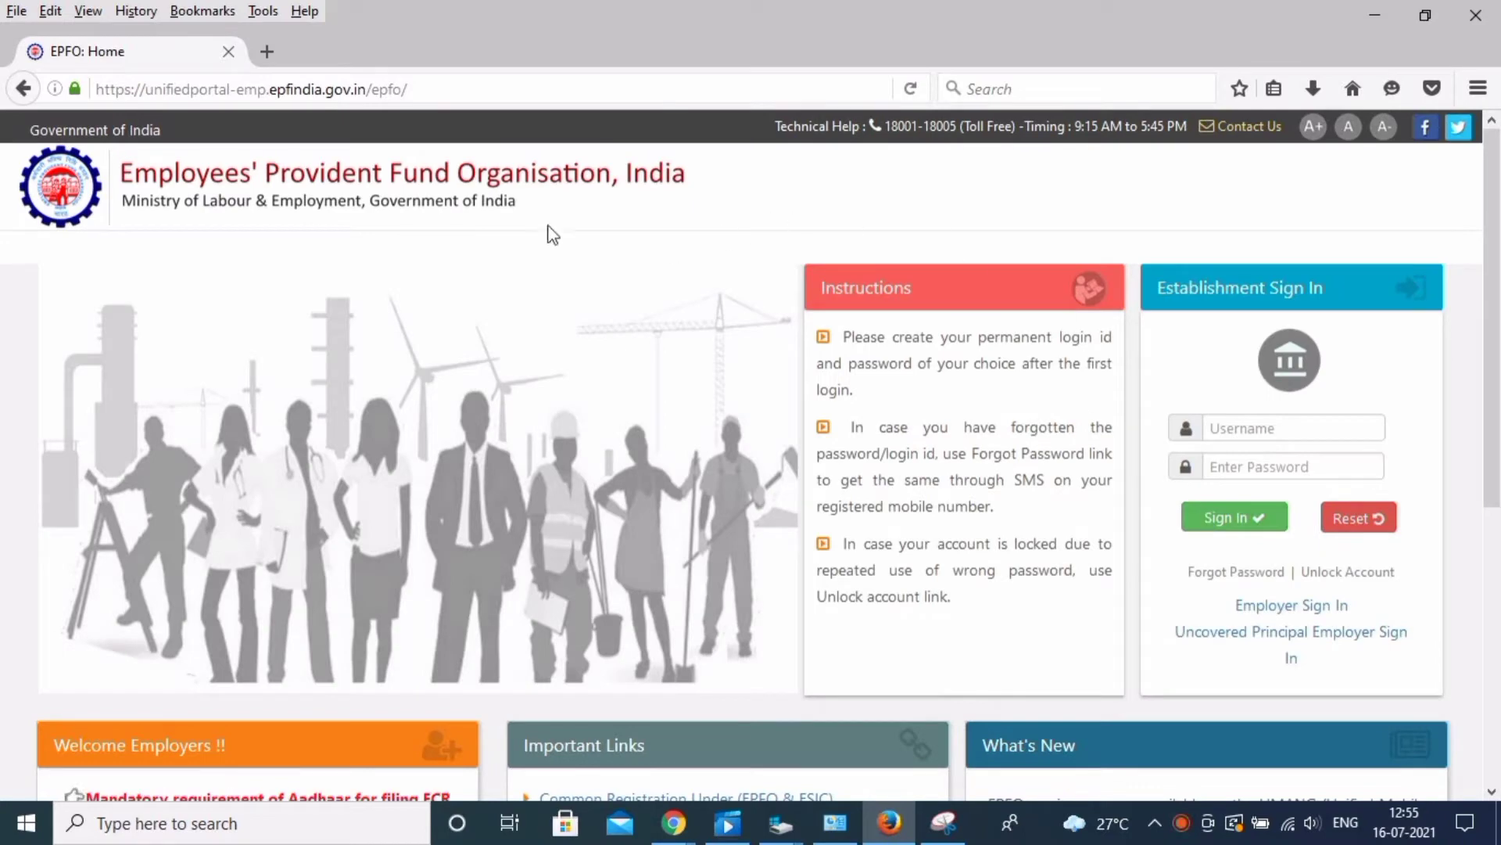
# Check the Plugins list in Firefox's Add-ons Manager, which shows no Java plugin
pyautogui.click(1477, 88)
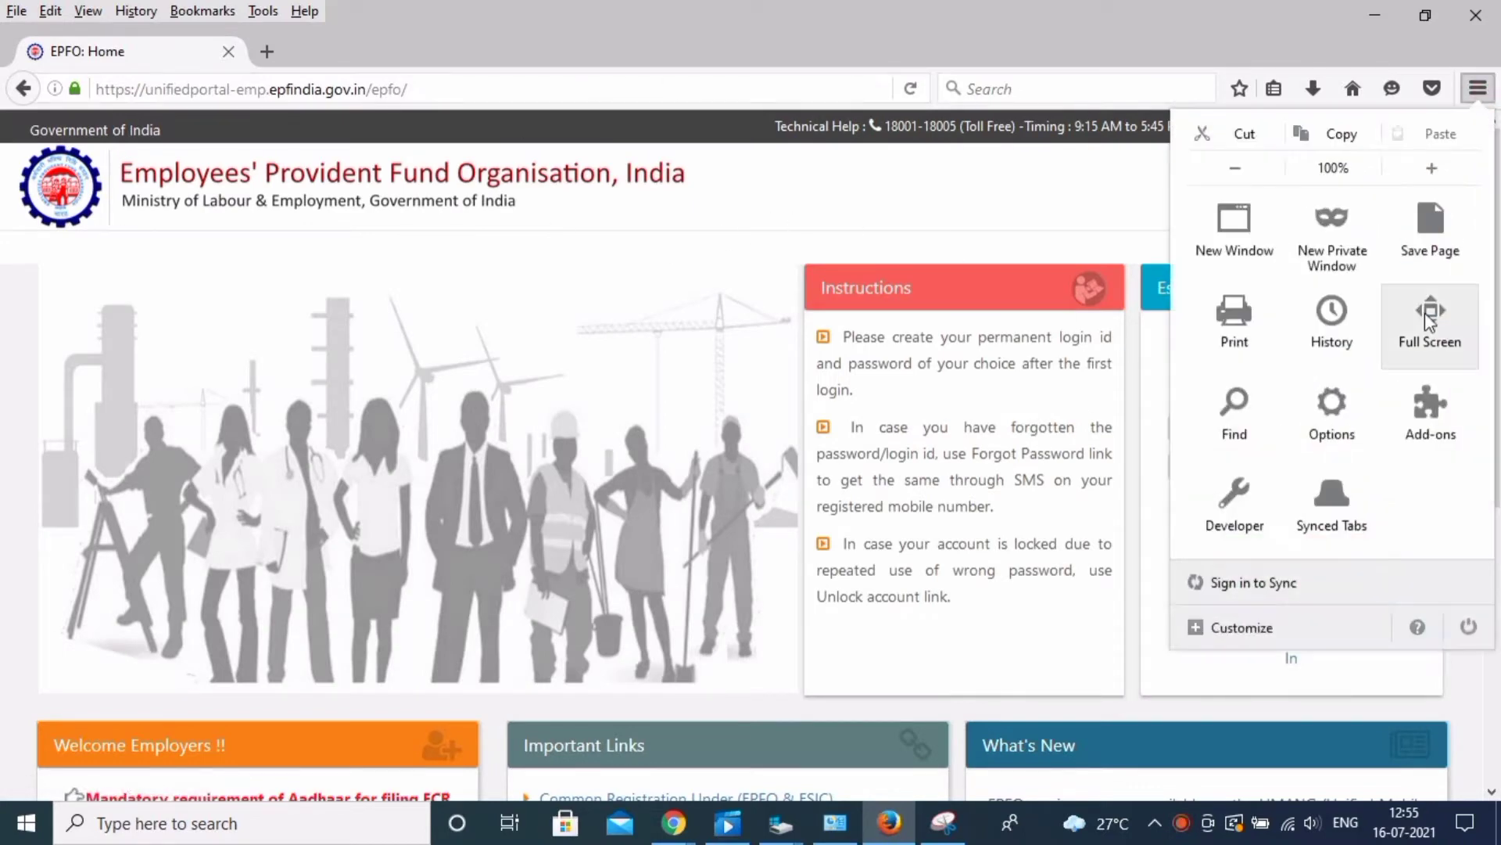
pyautogui.click(1430, 413)
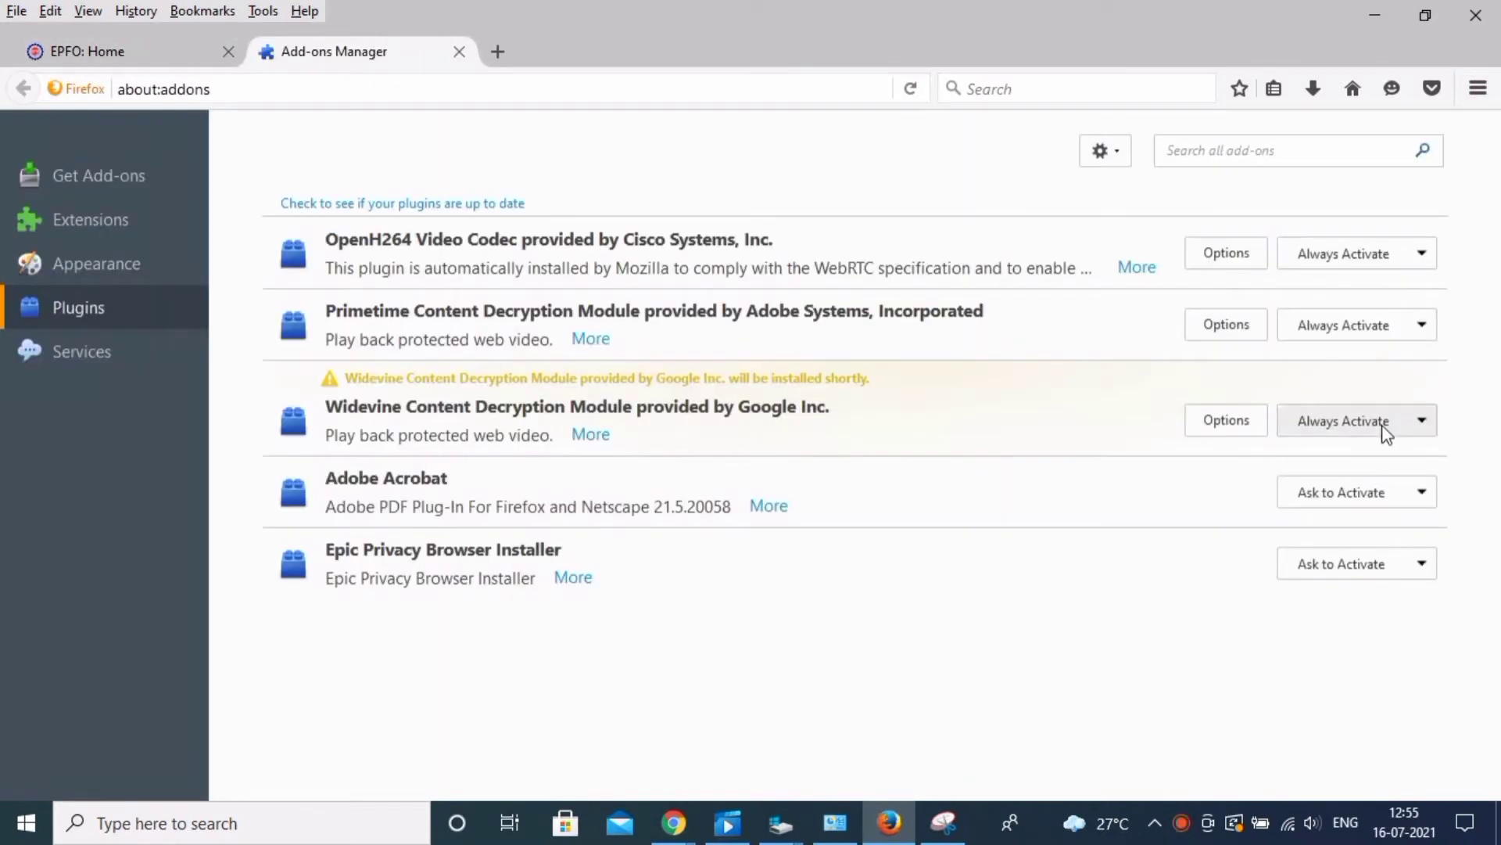
pyautogui.moveTo(488, 375)
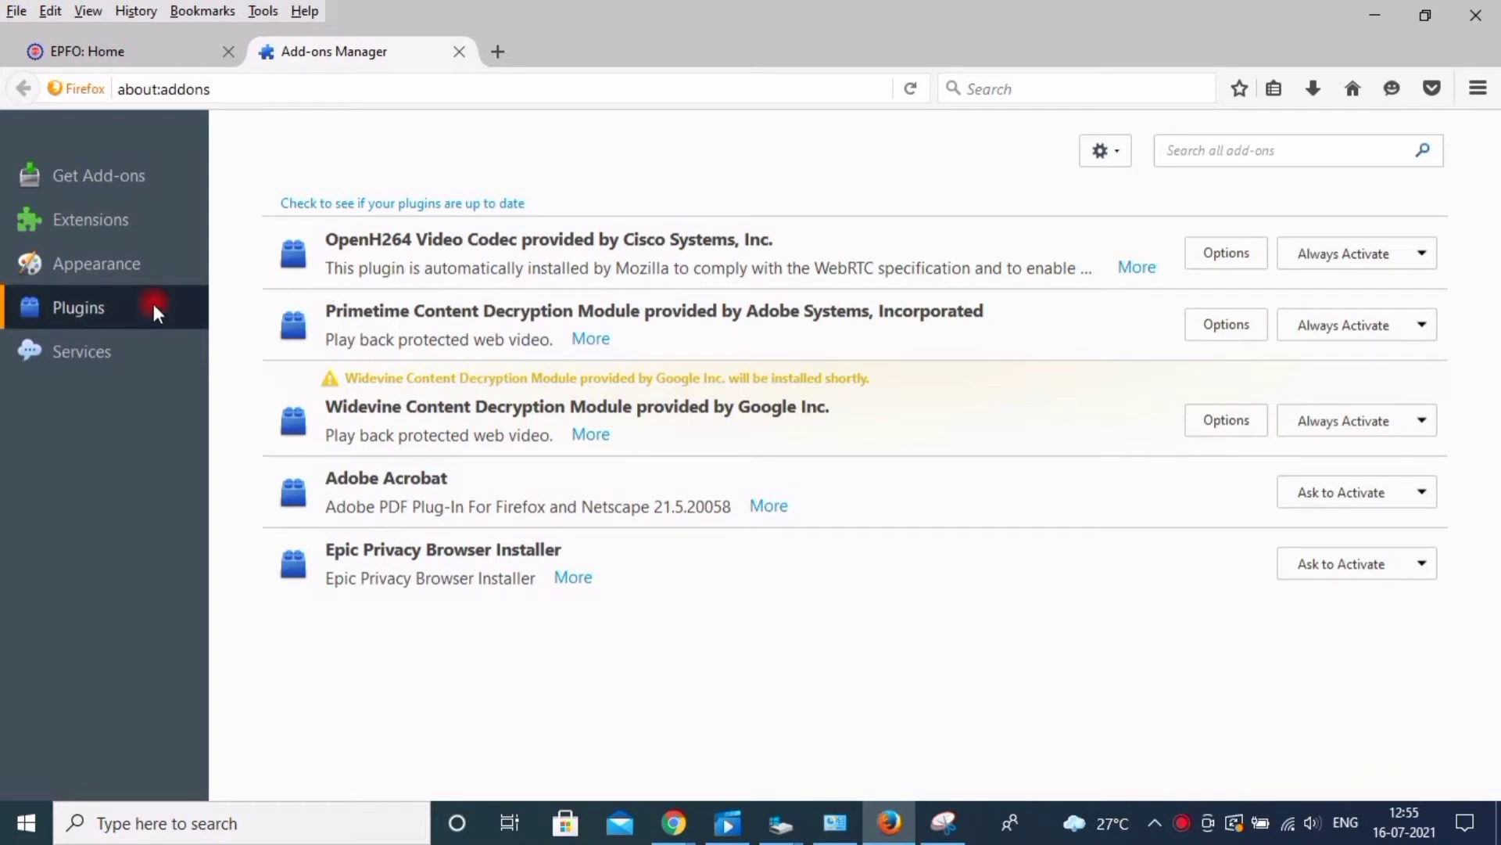
pyautogui.moveTo(383, 293)
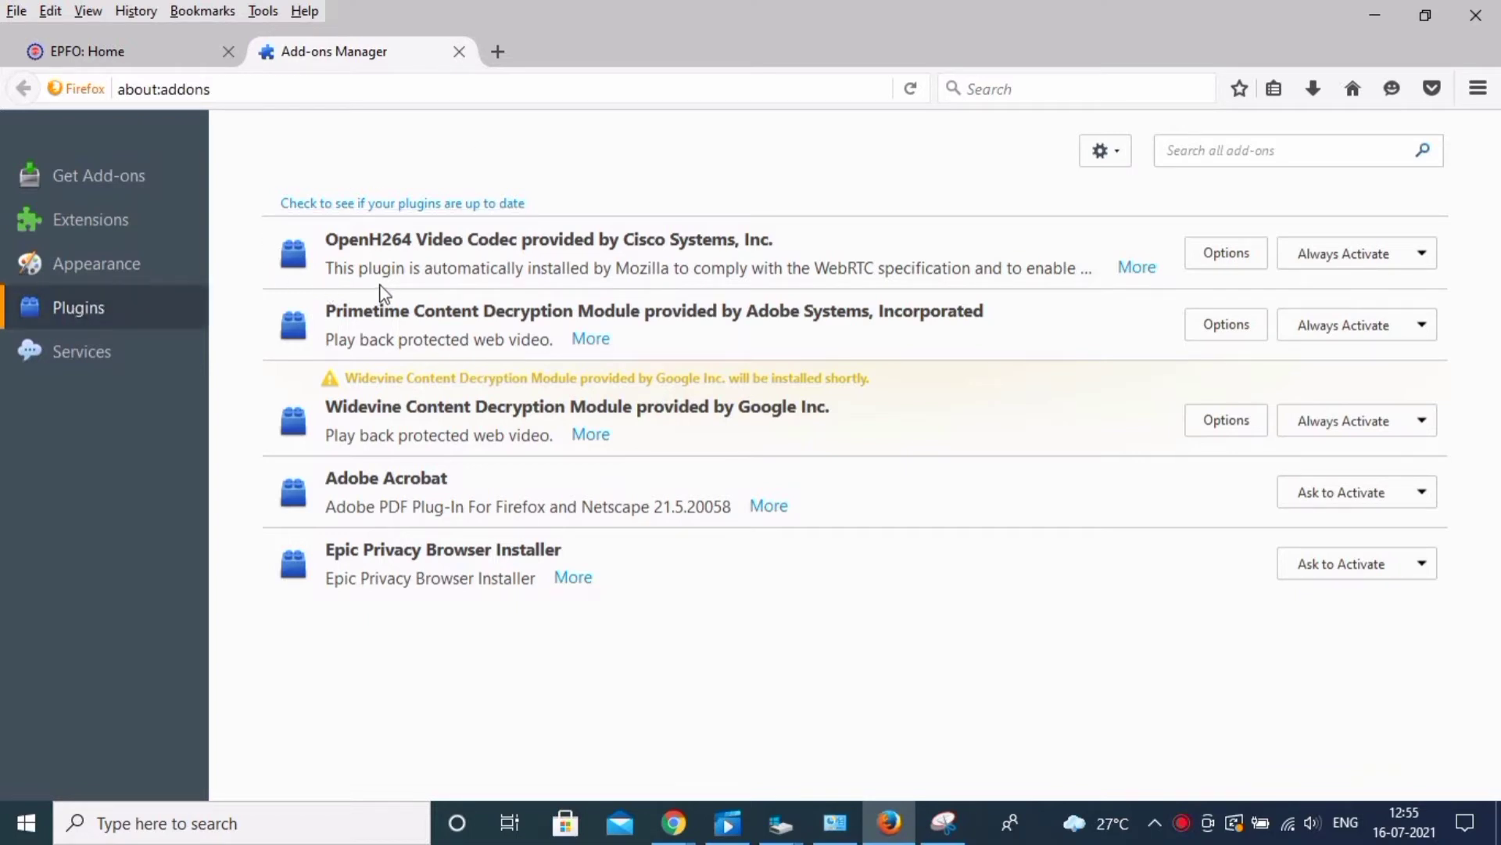
pyautogui.moveTo(722, 276)
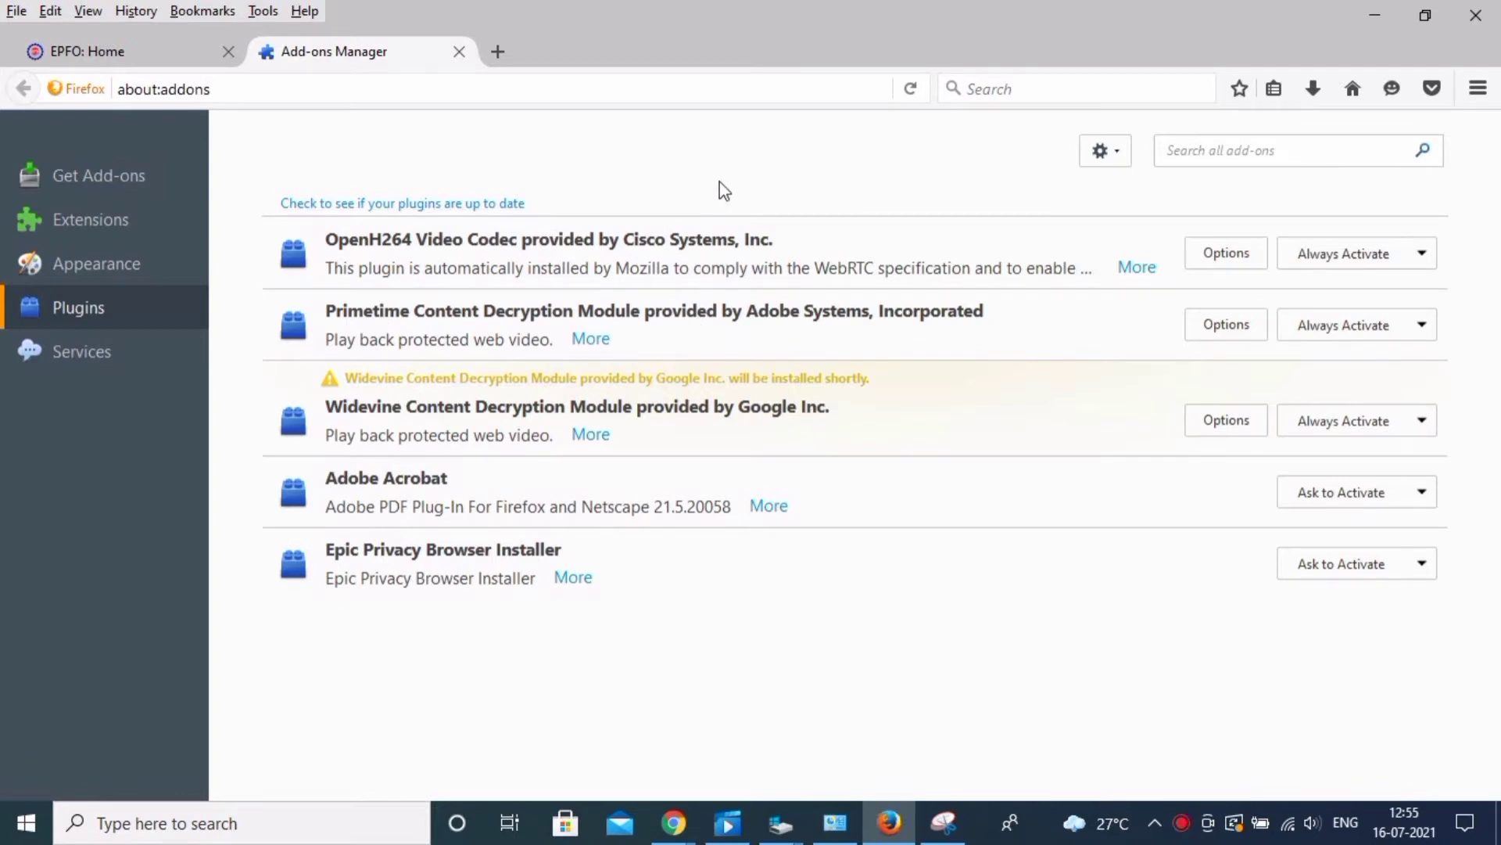
pyautogui.click(1010, 88)
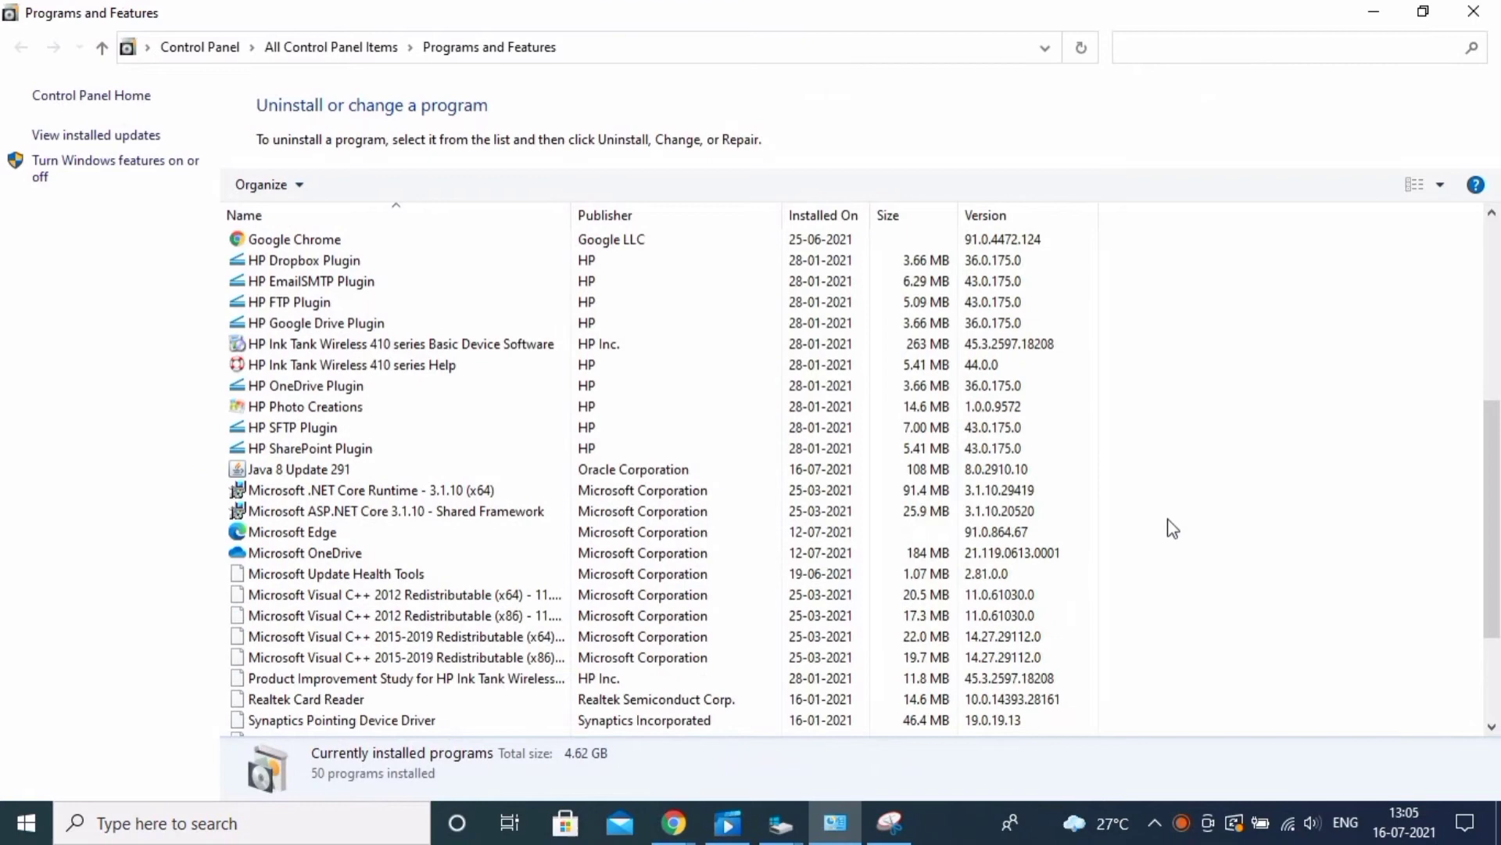
# Select the Java 8 Update 291 entry in Programs and Features
pyautogui.click(299, 469)
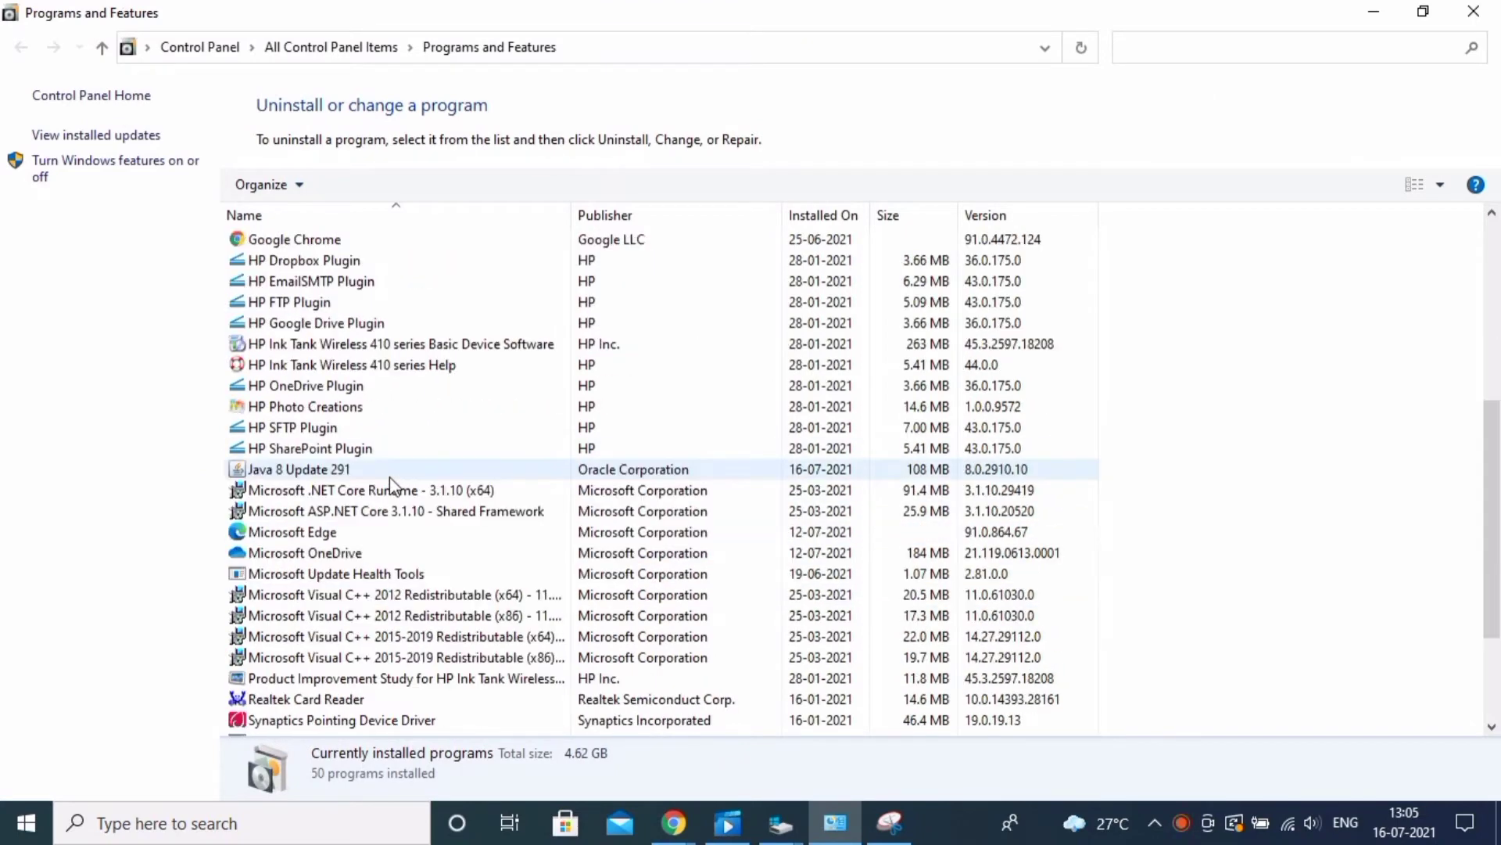
pyautogui.moveTo(513, 486)
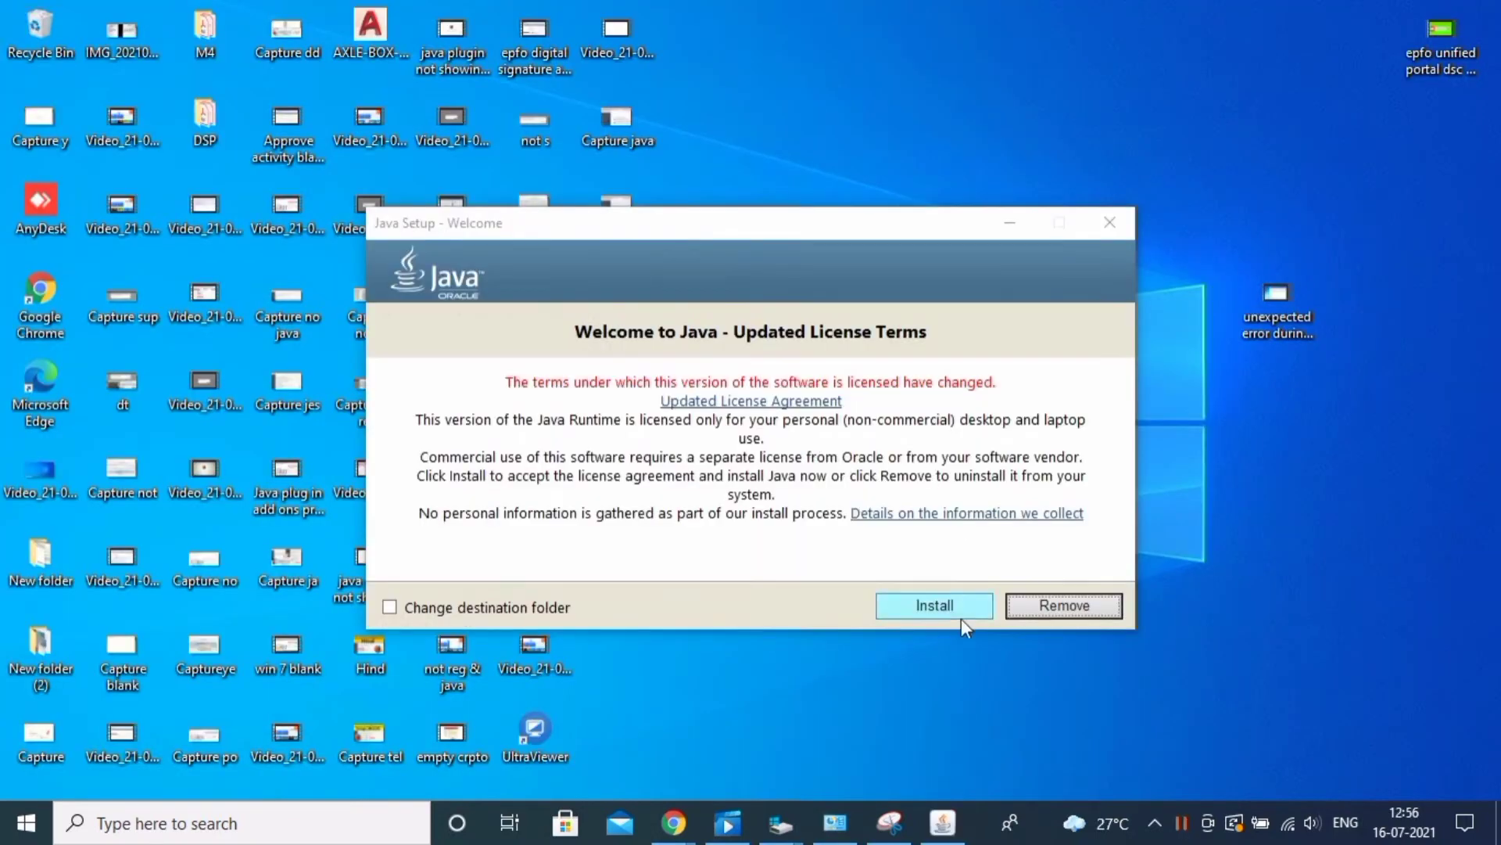
# Accept the license to install Java 8 Update 291, then relaunch firefox.exe from its folder
pyautogui.click(933, 605)
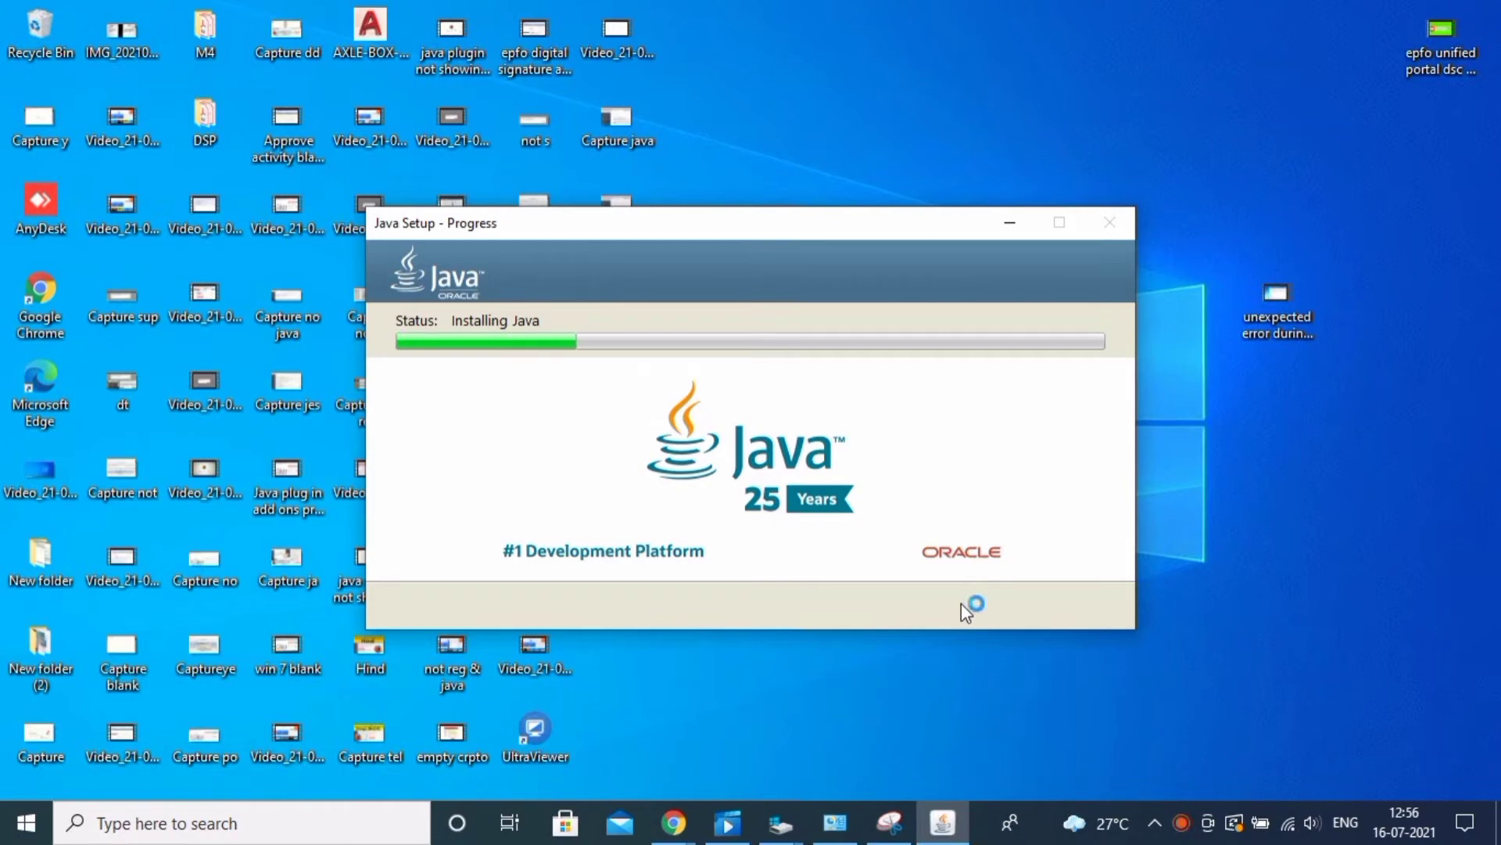
pyautogui.moveTo(1010, 372)
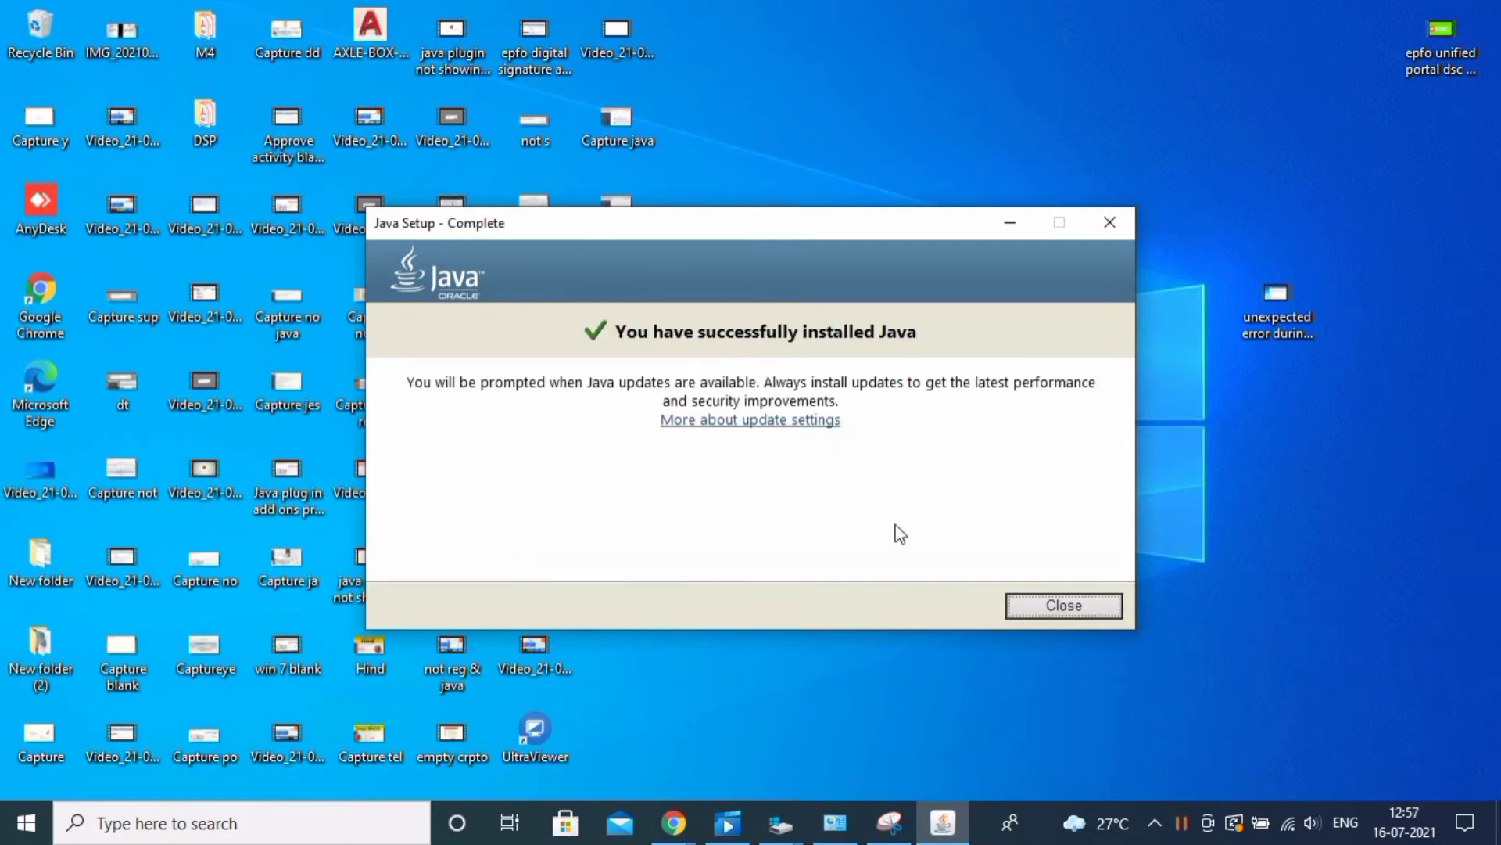
pyautogui.moveTo(960, 533)
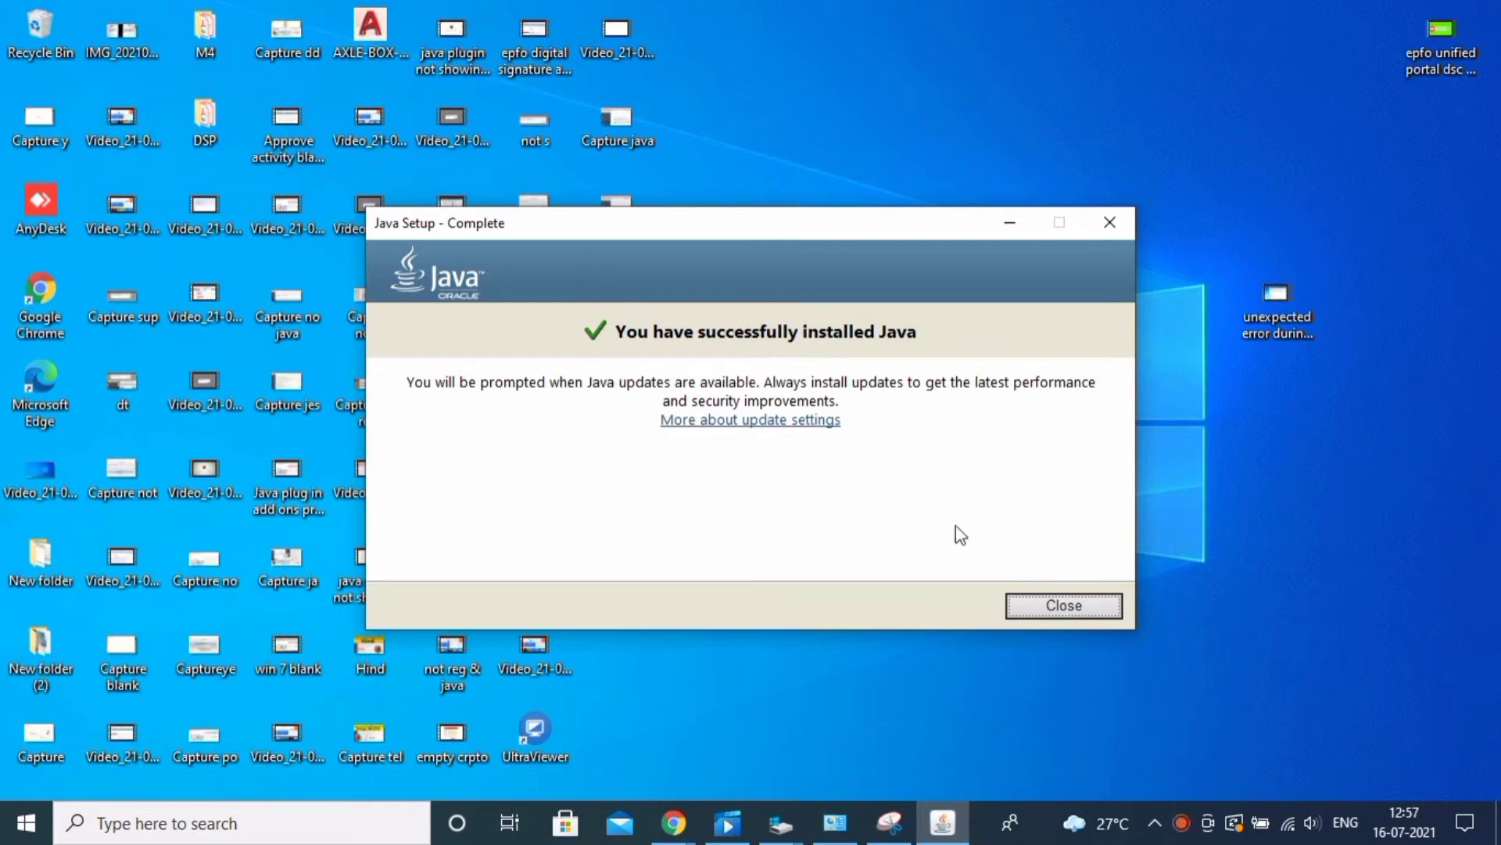
pyautogui.click(1062, 605)
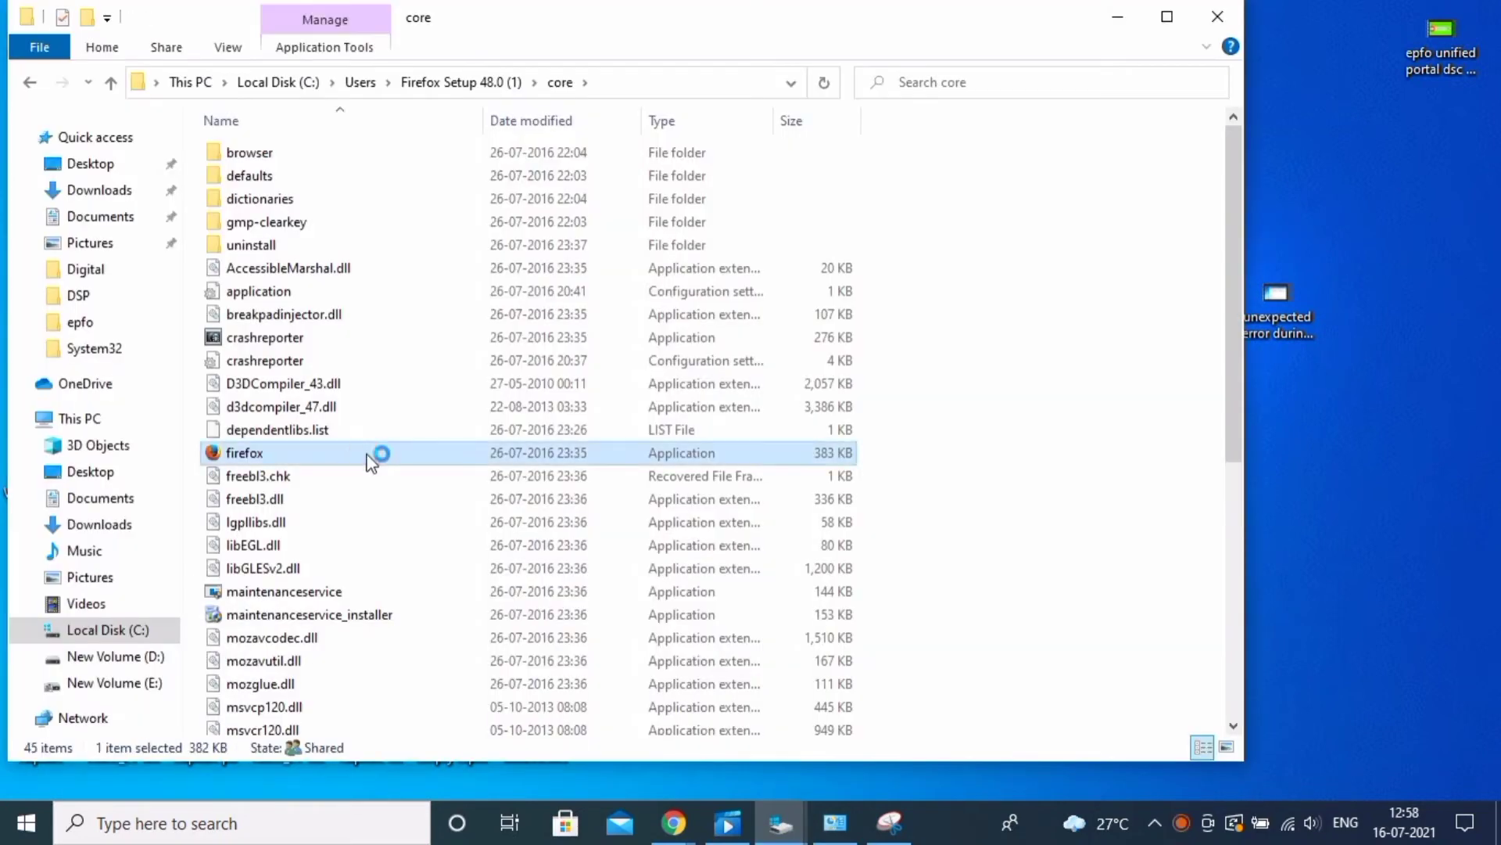
pyautogui.doubleClick(244, 452)
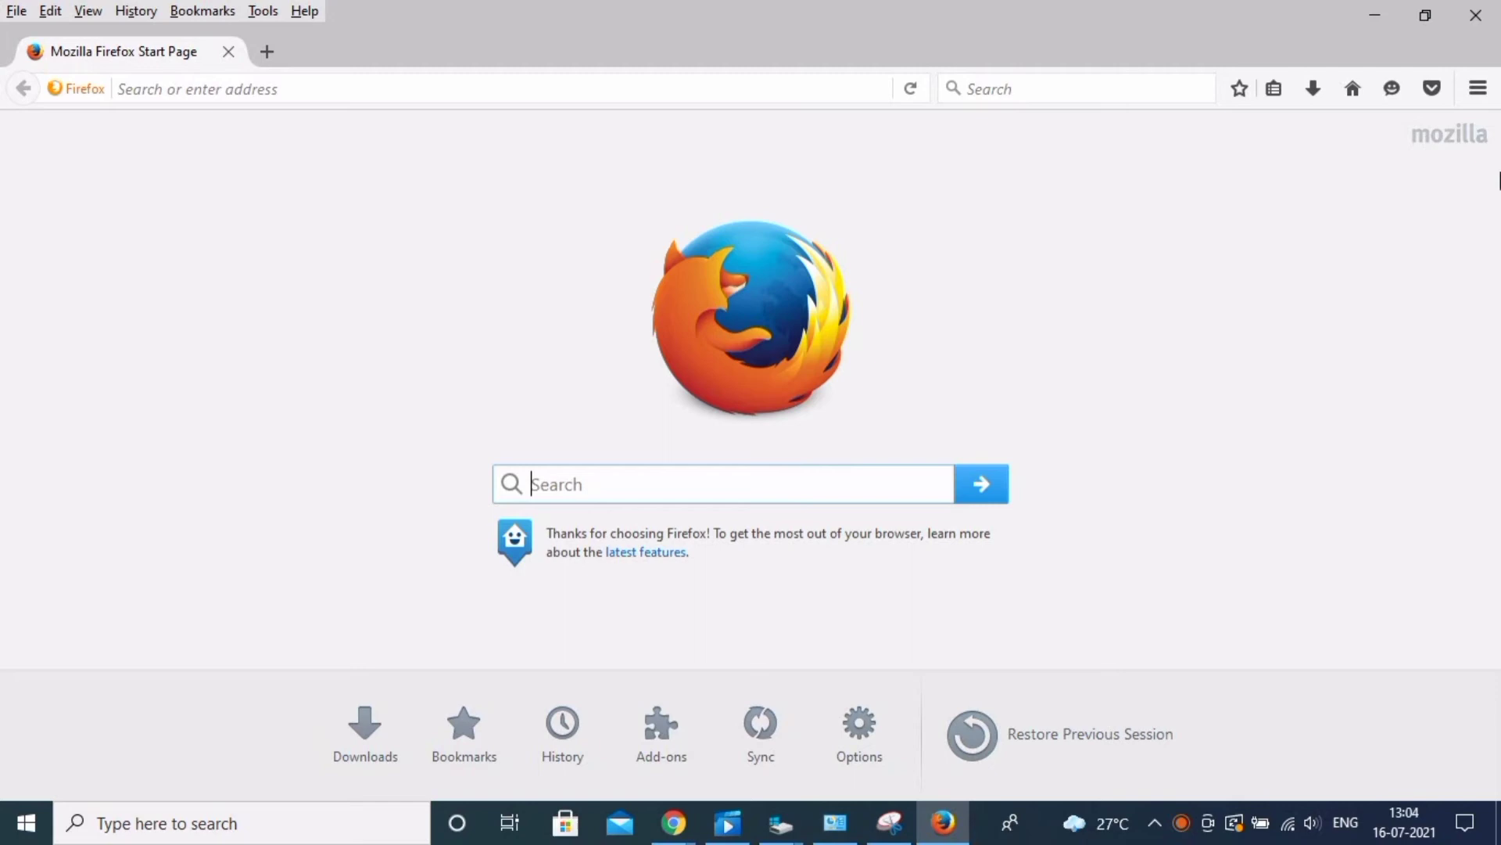
pyautogui.moveTo(1477, 88)
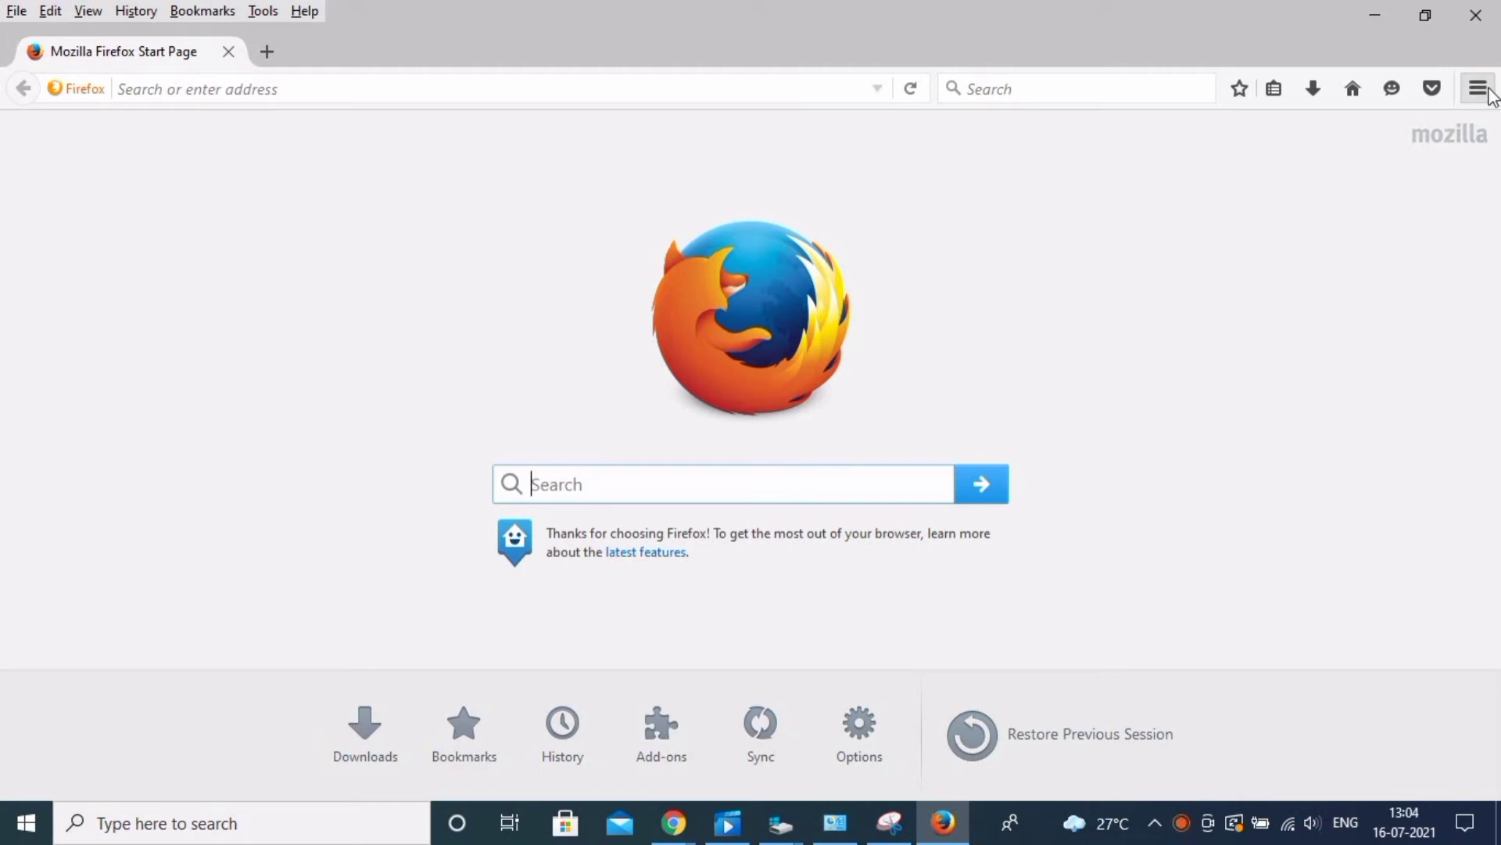
pyautogui.click(661, 733)
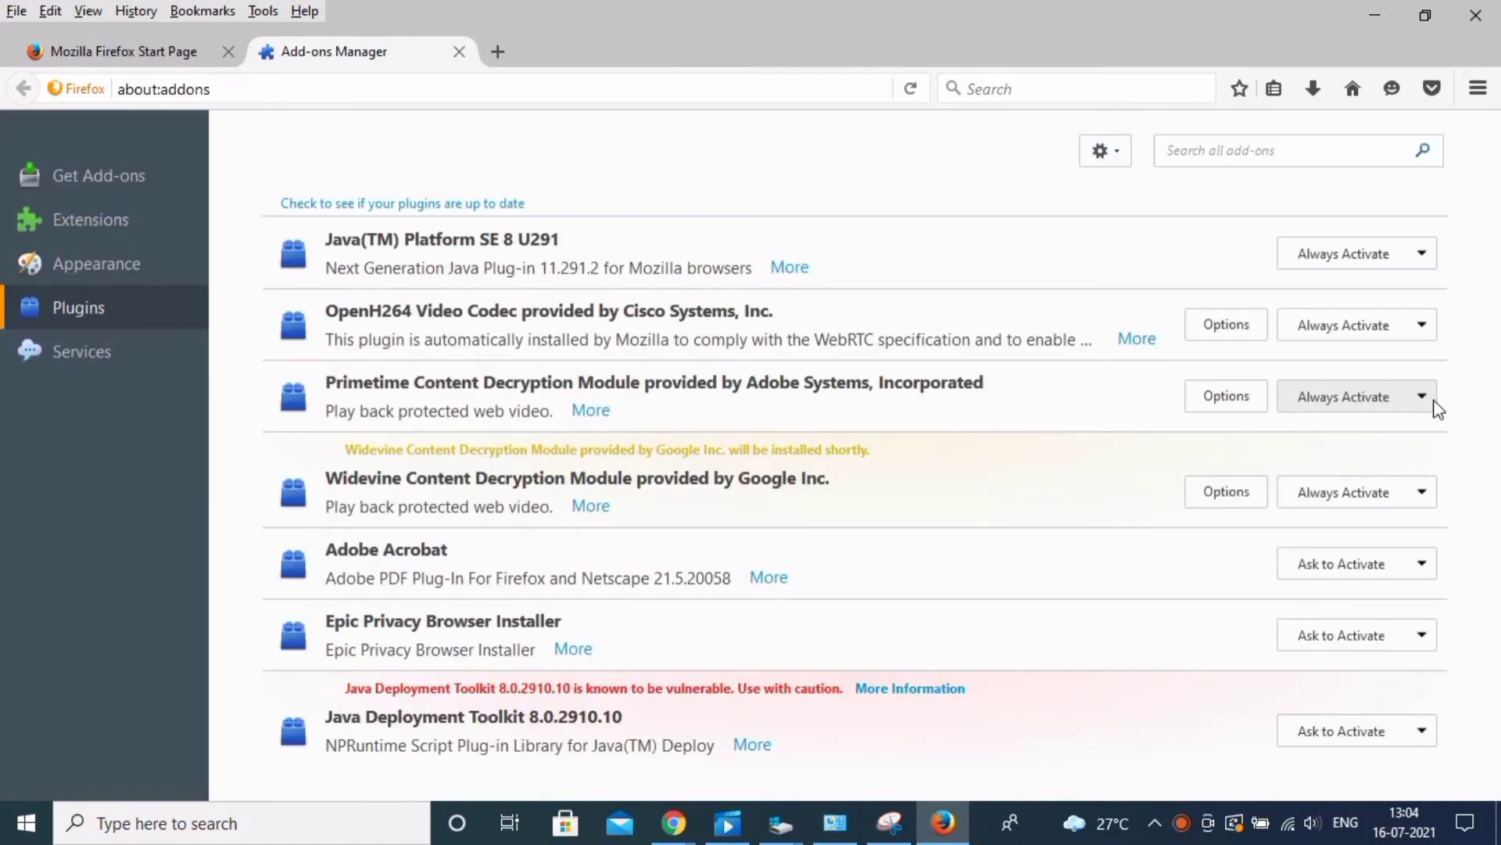
pyautogui.moveTo(469, 263)
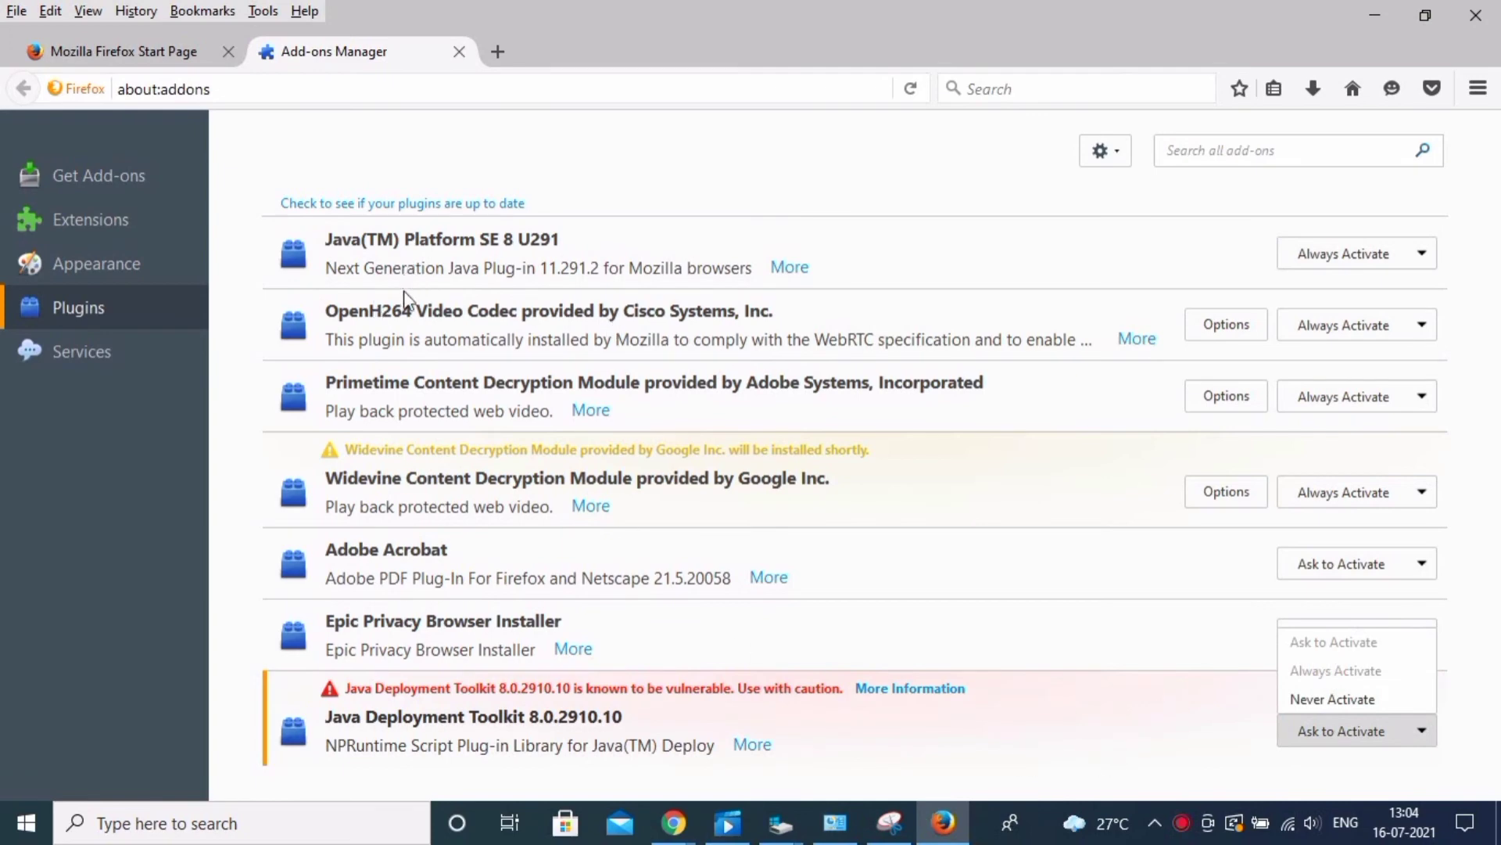
pyautogui.moveTo(477, 239)
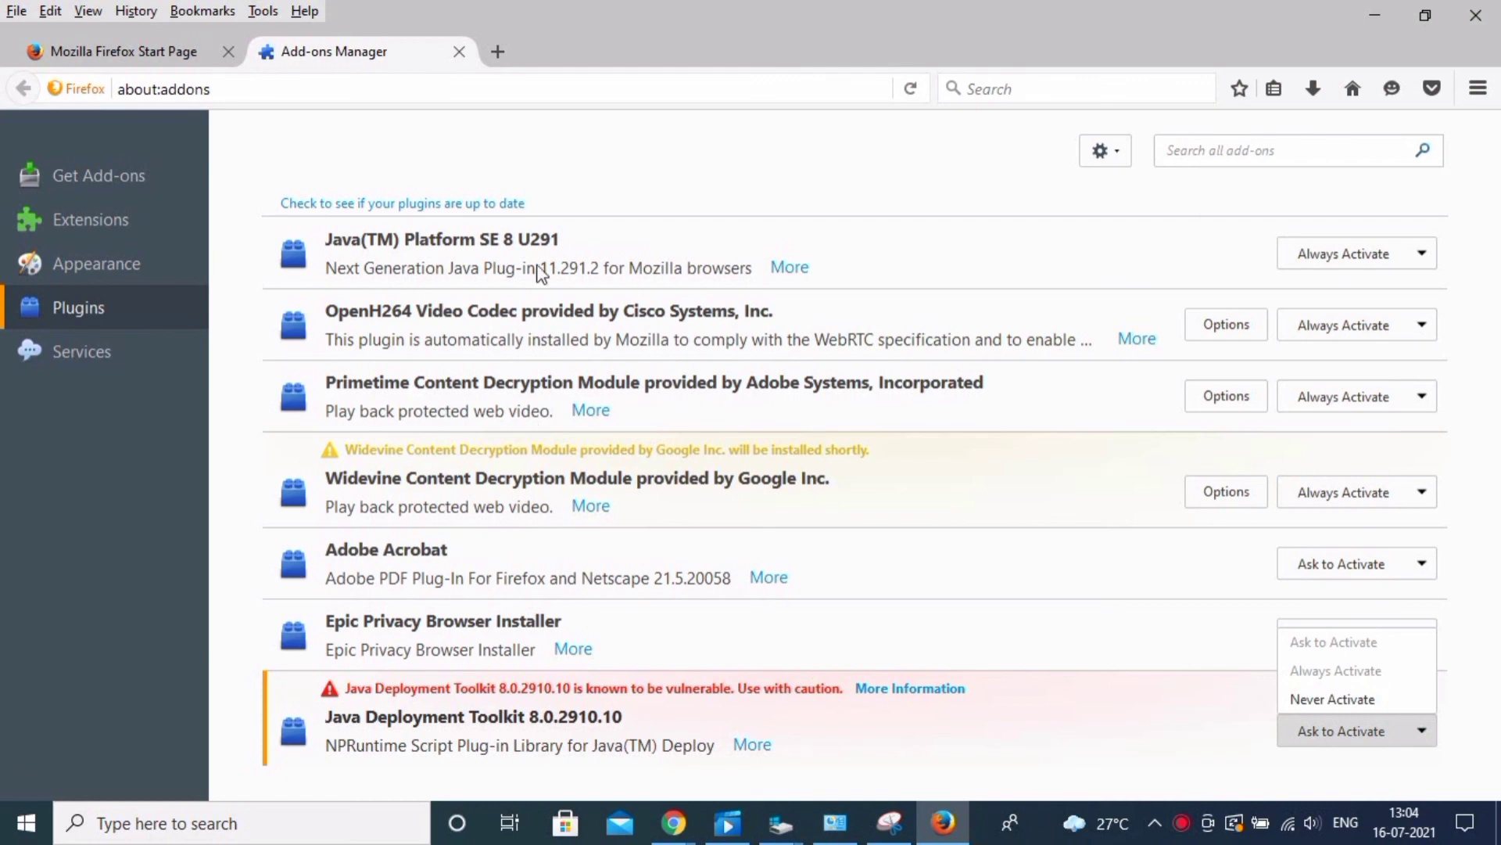
pyautogui.moveTo(436, 275)
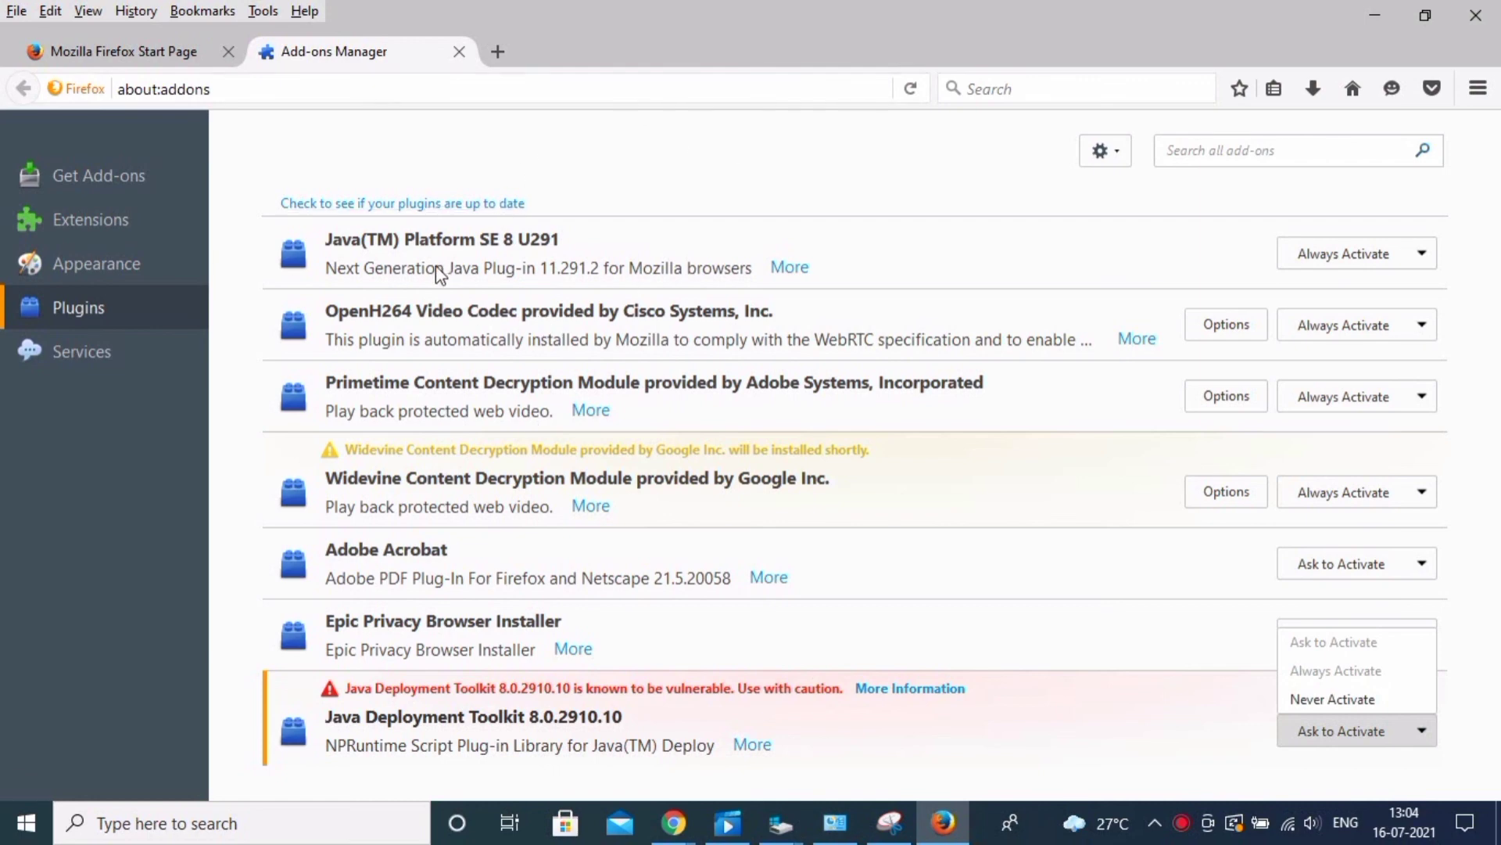
pyautogui.moveTo(402, 290)
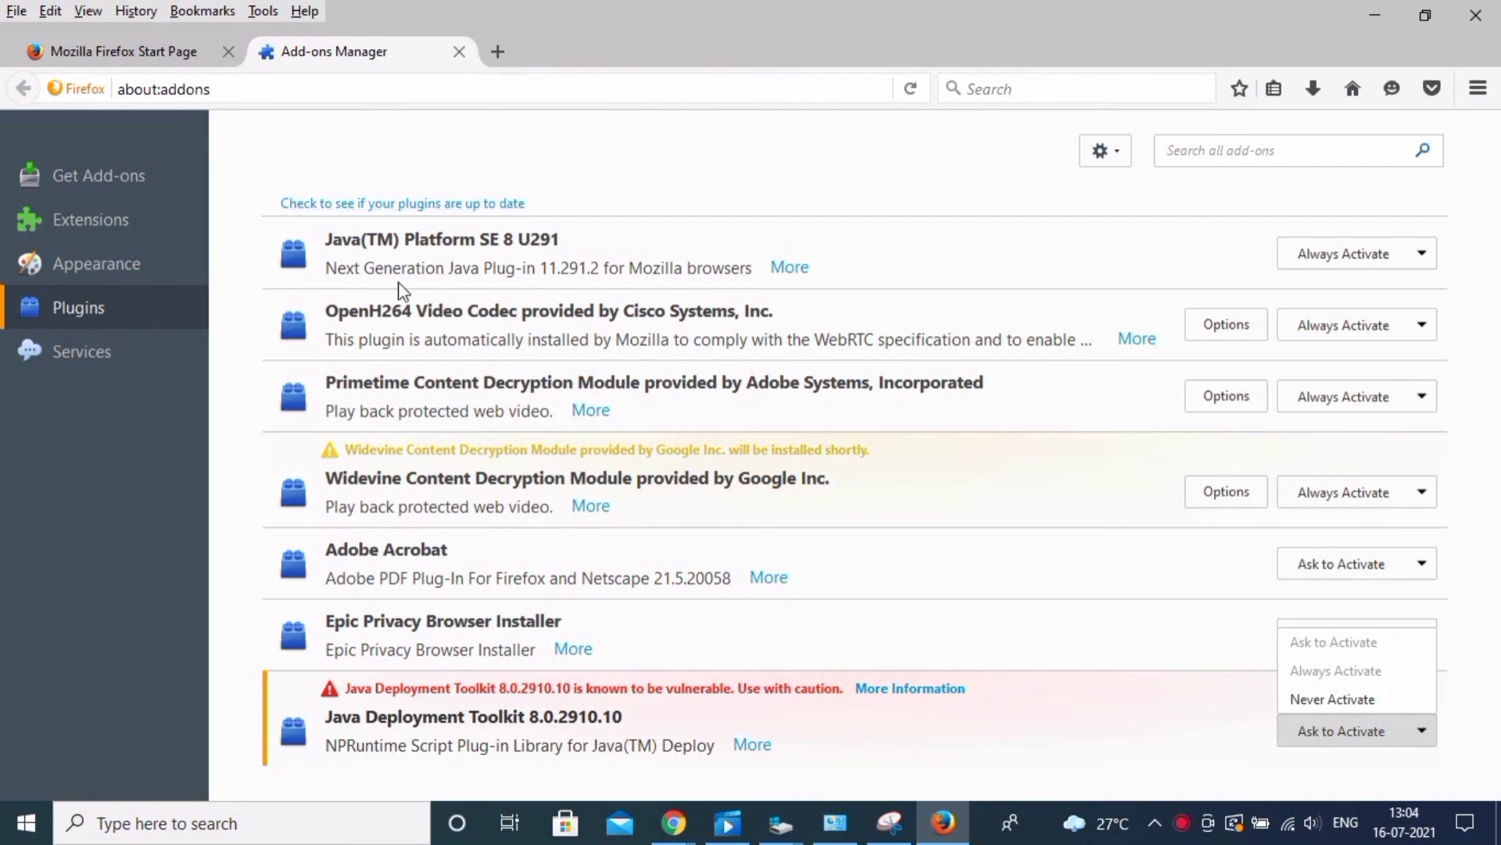